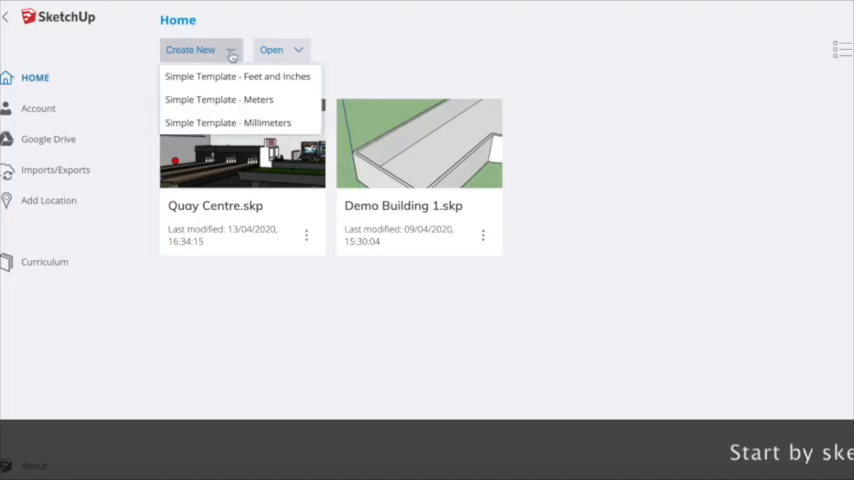
Start a new untitled model from a Simple Template on the Home screen
left_click(236, 76)
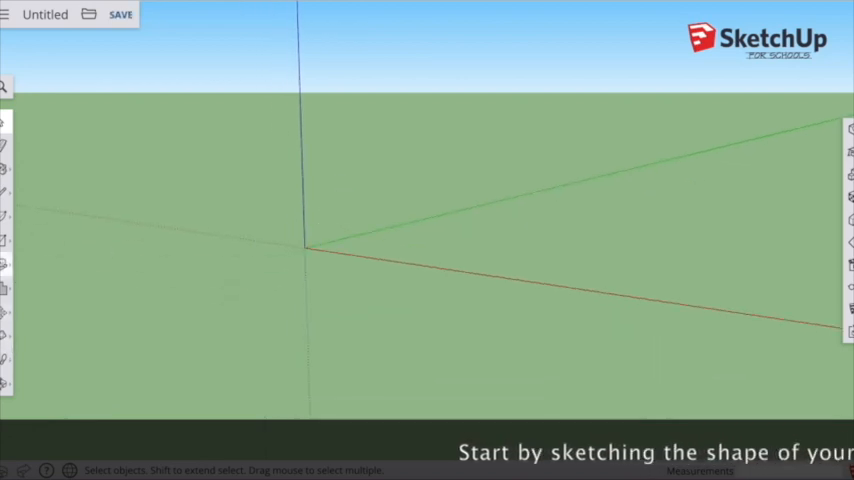
Draw the first rectangle of the floor outline on the ground plane
left_click_drag(306, 248, 604, 232)
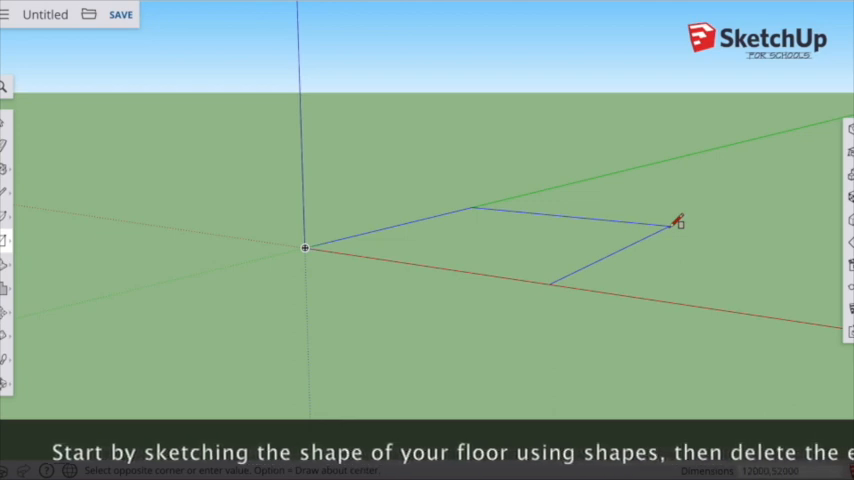
left_click(678, 224)
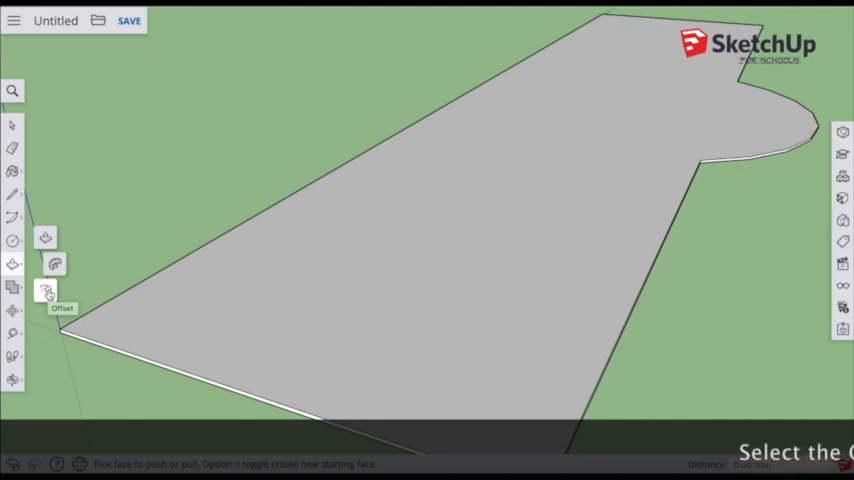
Switch to the Offset tool to offset the floor face's edges inward for wall thickness
left_click(46, 290)
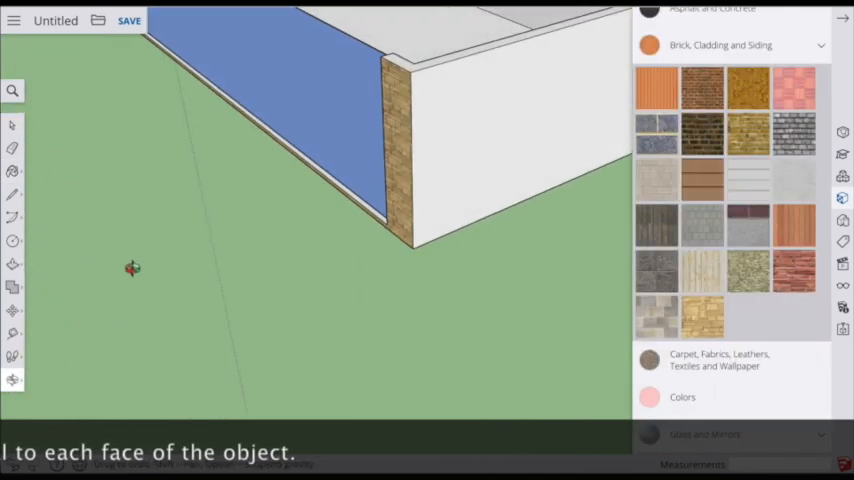
Paint the wall face with the chosen Brick, Cladding and Siding texture
left_click(510, 132)
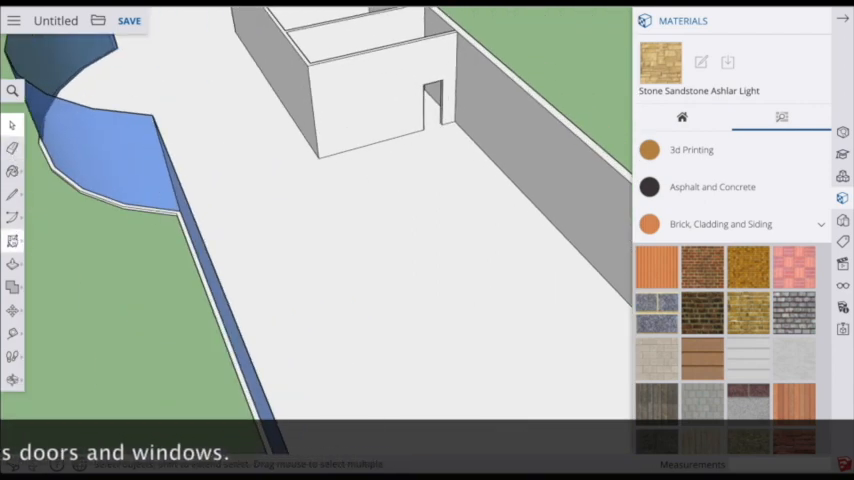
Outline a long window rectangle on the outer wall and push it through
left_click_drag(492, 82, 558, 156)
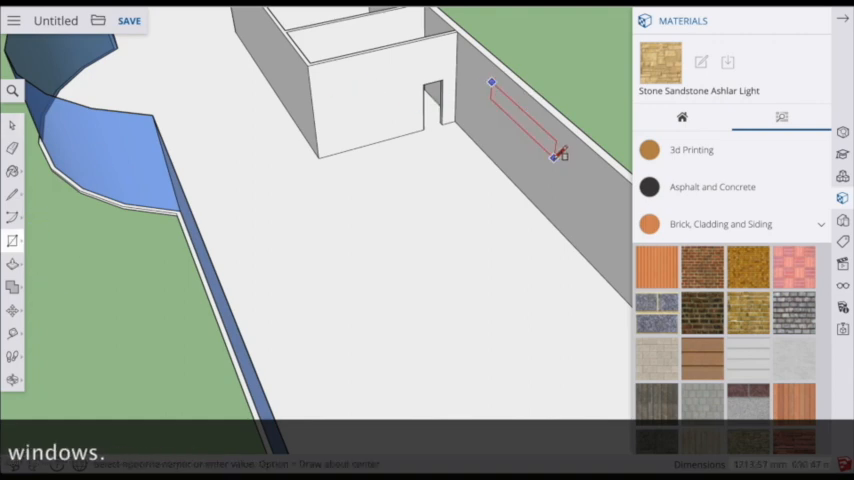
left_click_drag(490, 82, 558, 156)
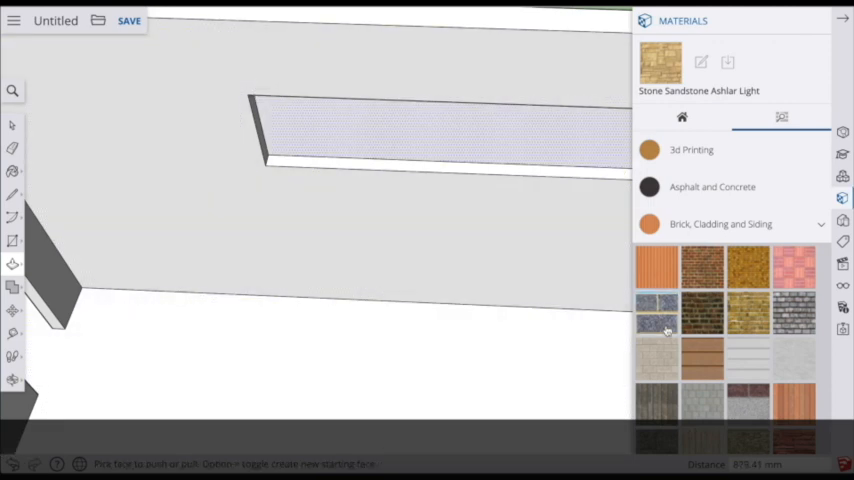
left_click(358, 126)
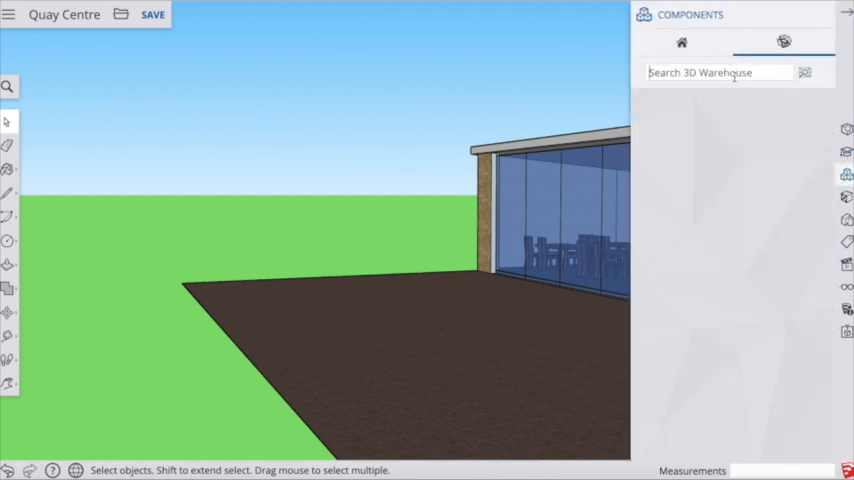
Search 3D Warehouse for 'patio table' and browse the results
type("patio table")
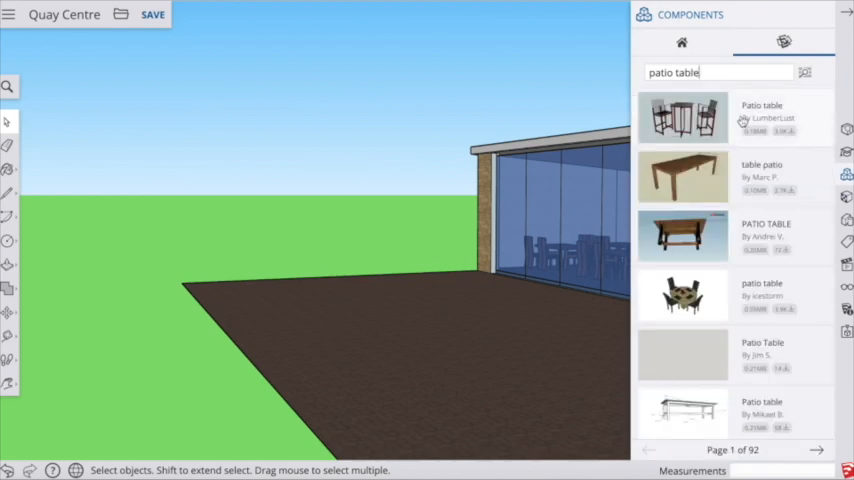
scroll("down", 3)
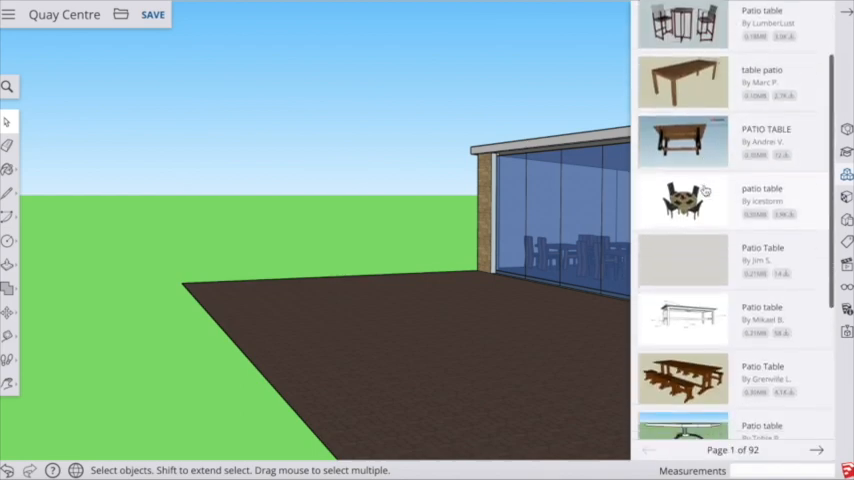
scroll("down", 3)
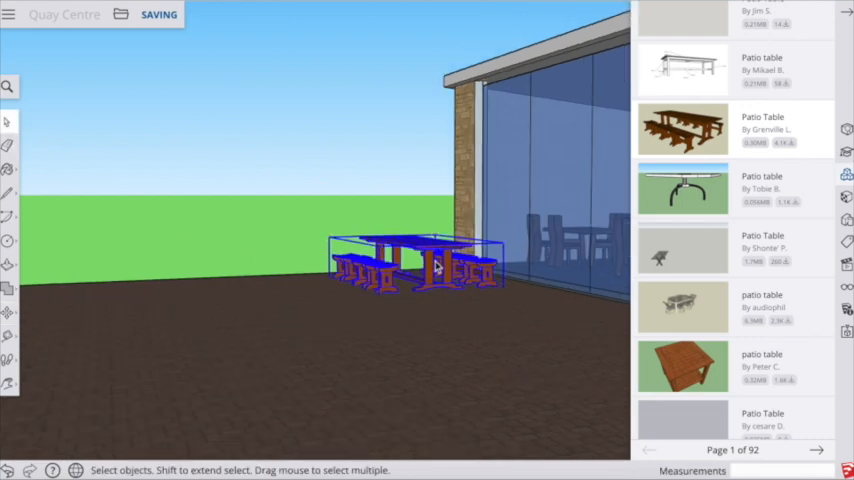
Bring up the context actions for the placed patio table set
right_click(438, 268)
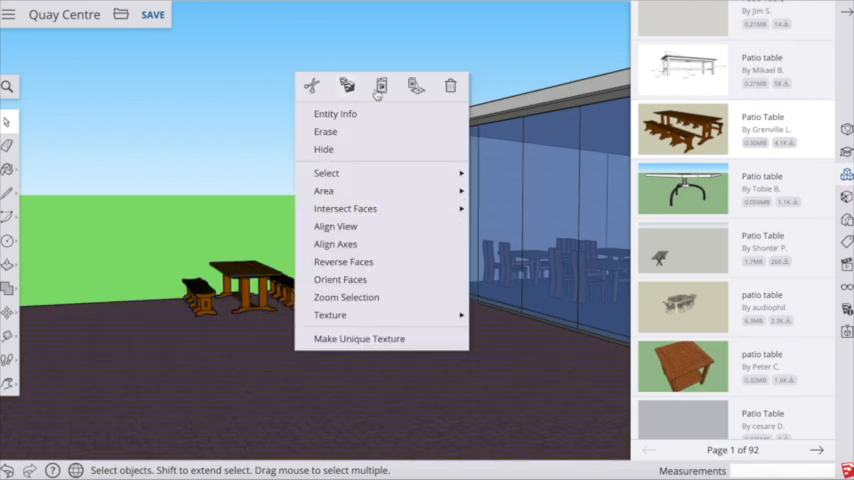
Copy the table set into rows and Shift-select all four rows of tables
left_click(380, 86)
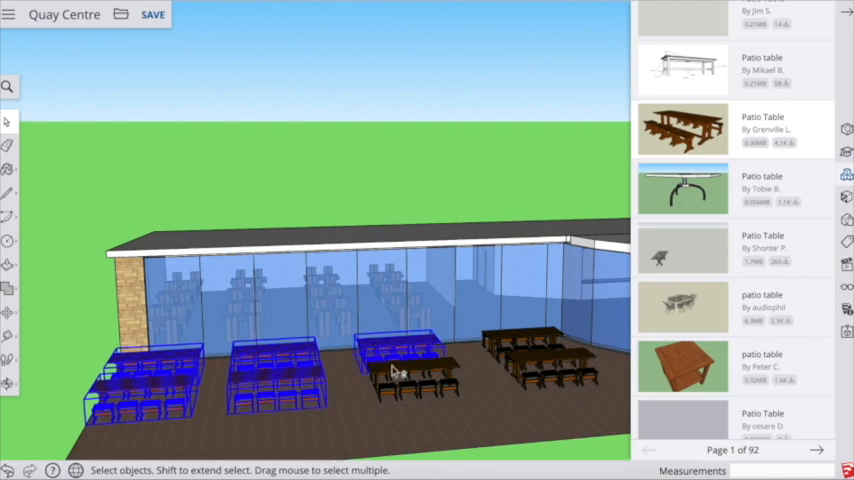
left_click(530, 364)
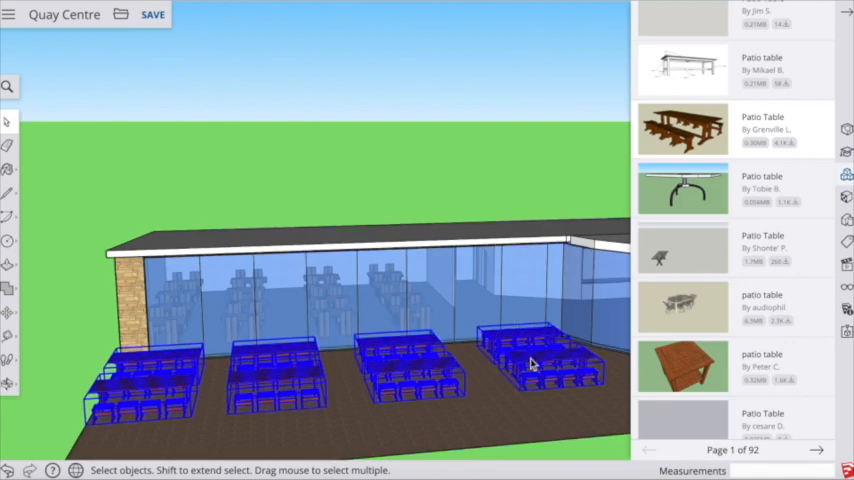